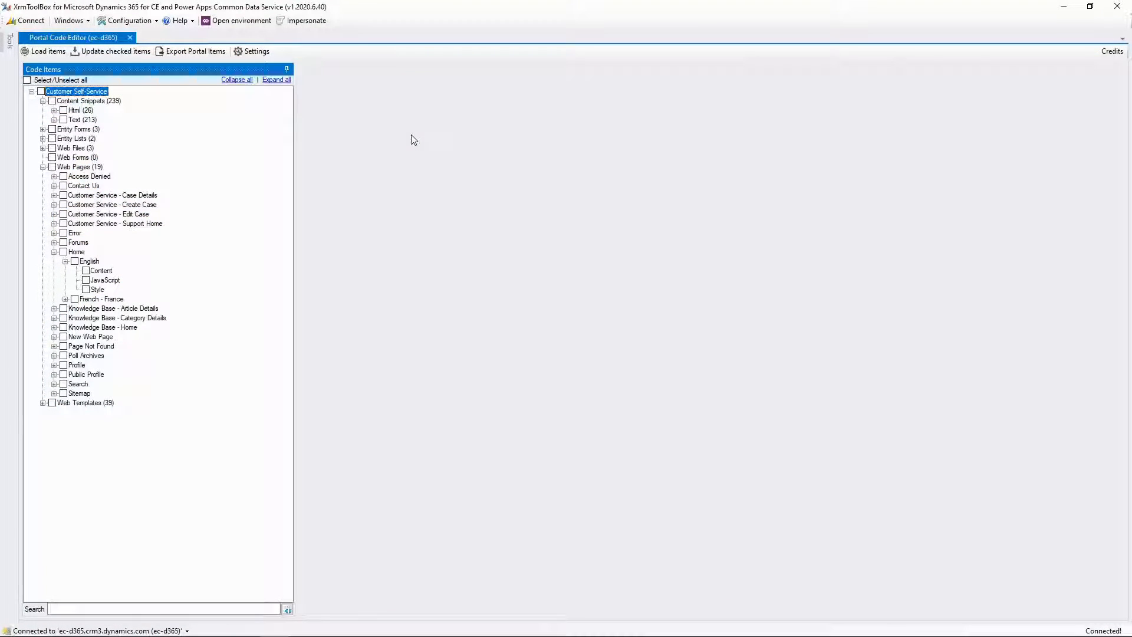
Add a '<p>Hello' paragraph to the Home page's English content in the editor.
double_click(102, 270)
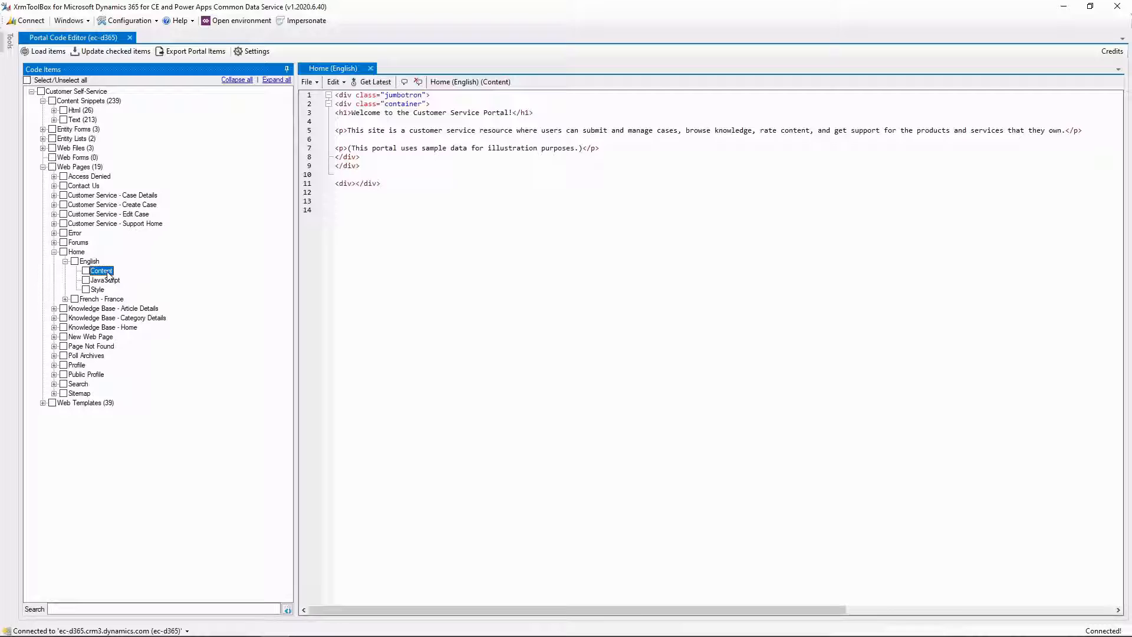
click(619, 148)
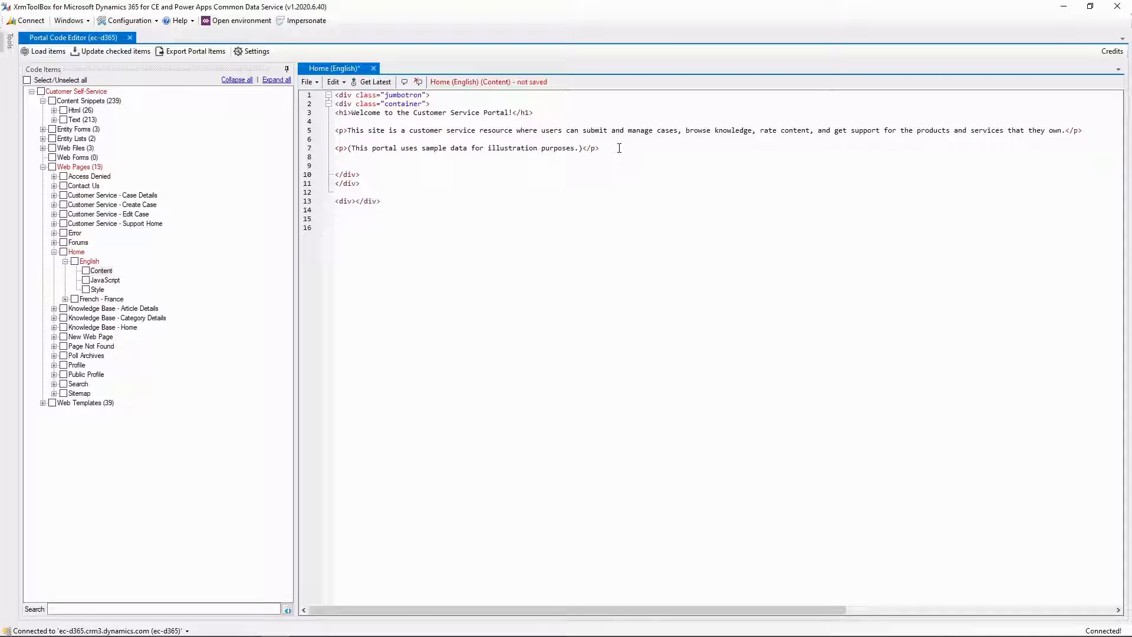
text(<p>Hello)
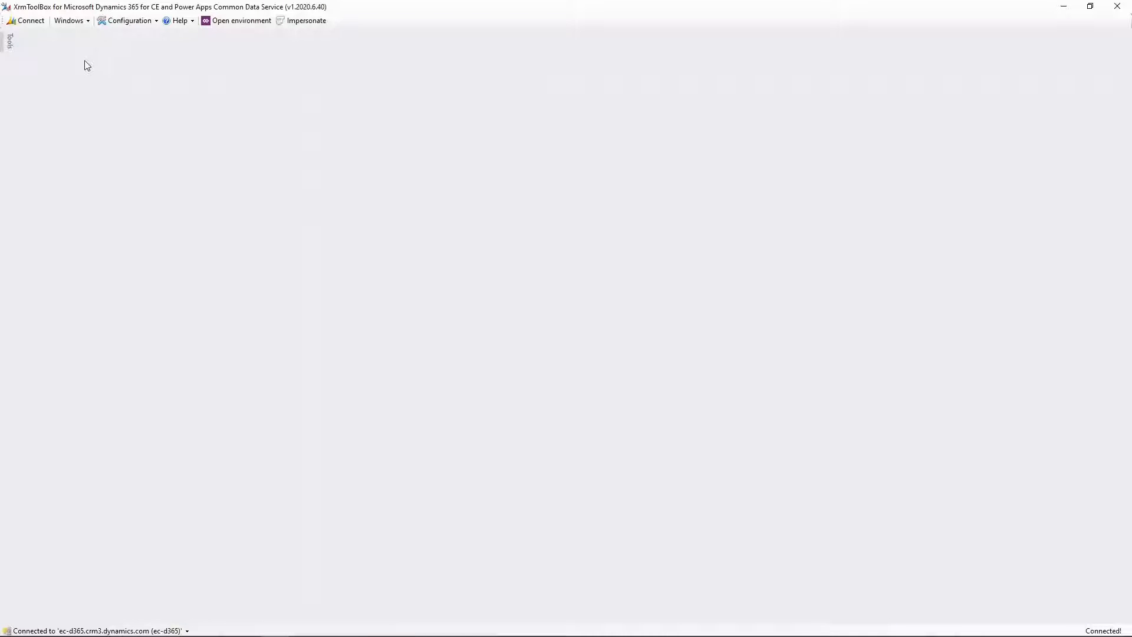
Launch Portal Code Editor from the XrmToolBox tool list.
click(9, 40)
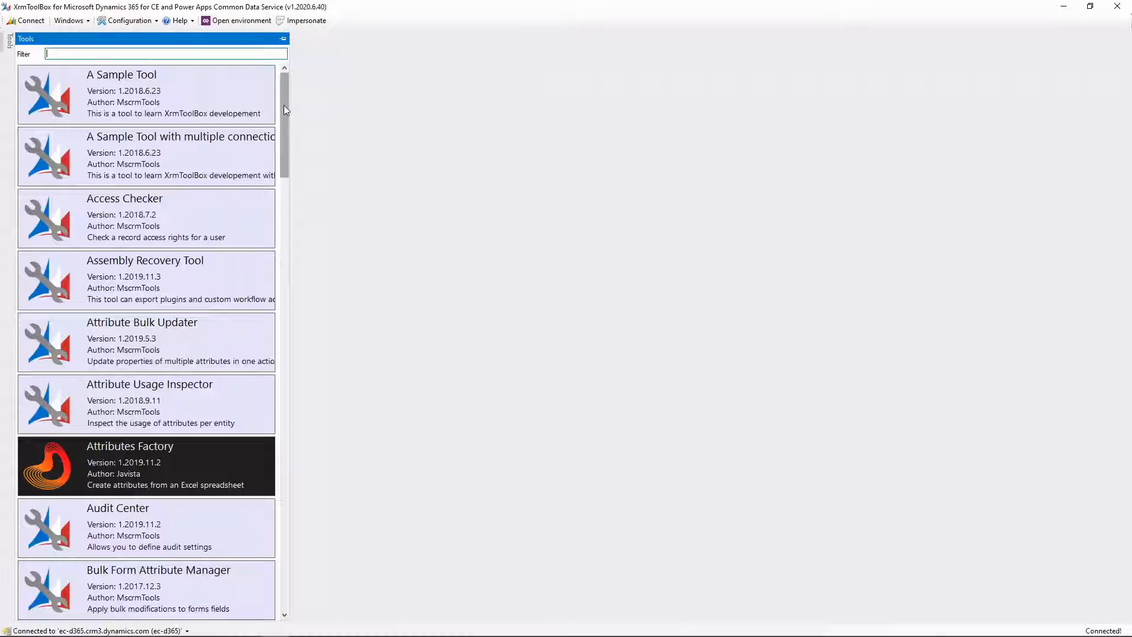
scroll(down, 3)
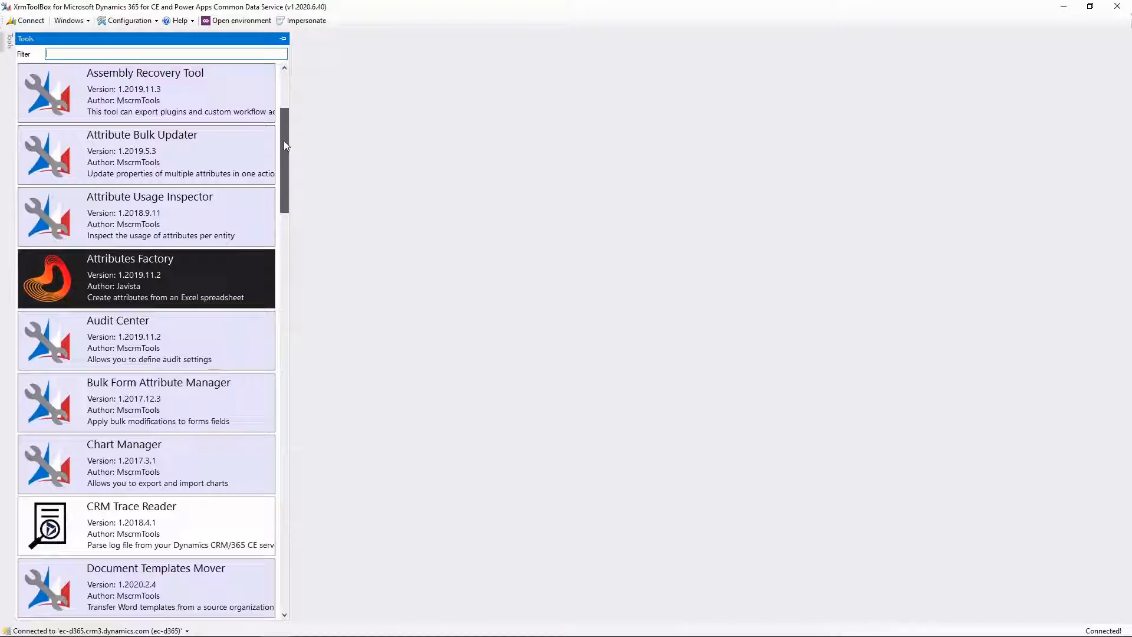
scroll(down, 3)
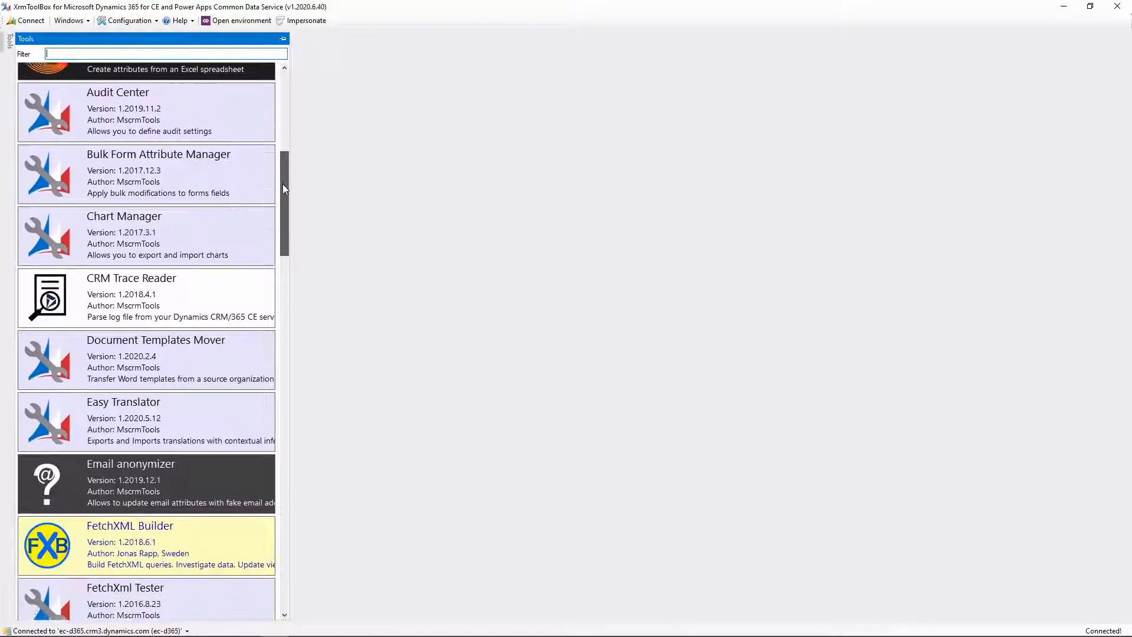
scroll(down, 3)
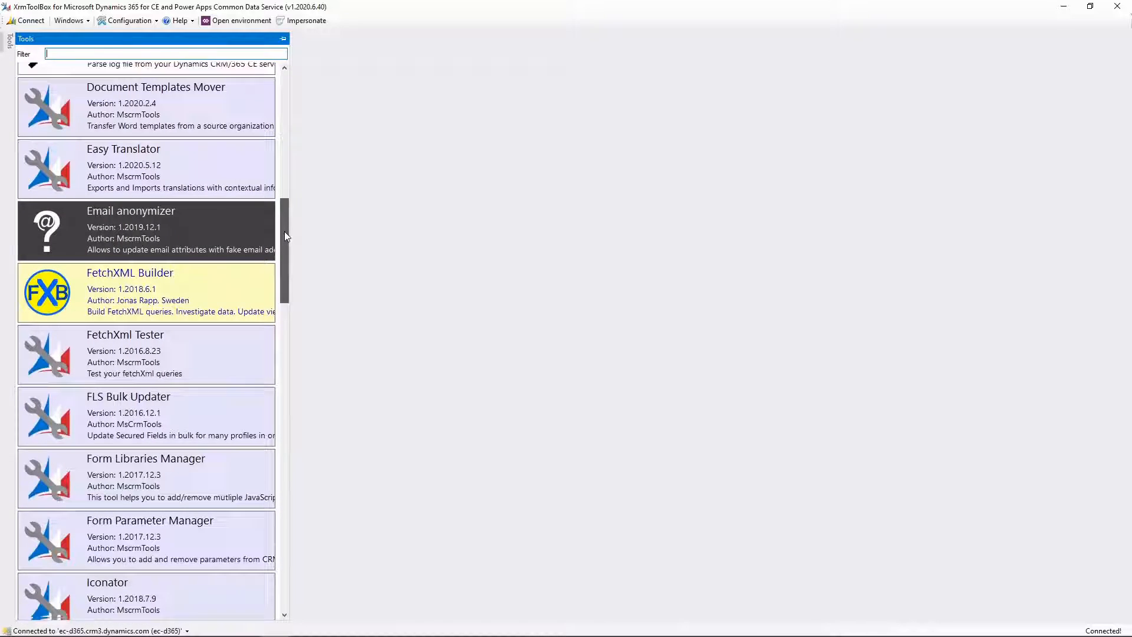
scroll(down, 3)
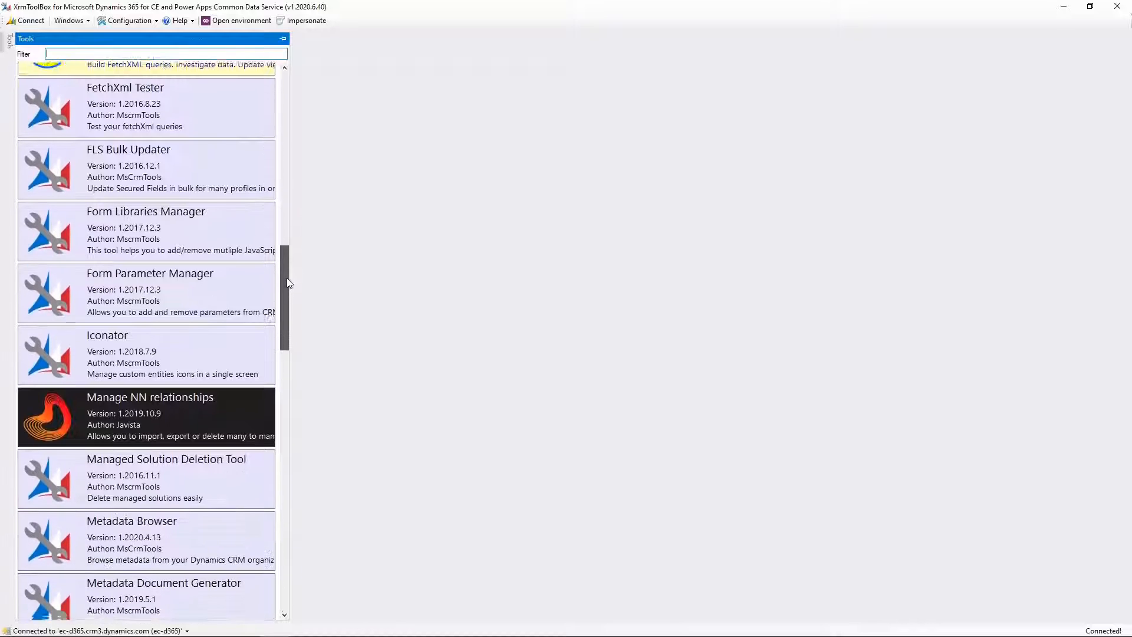
scroll(down, 3)
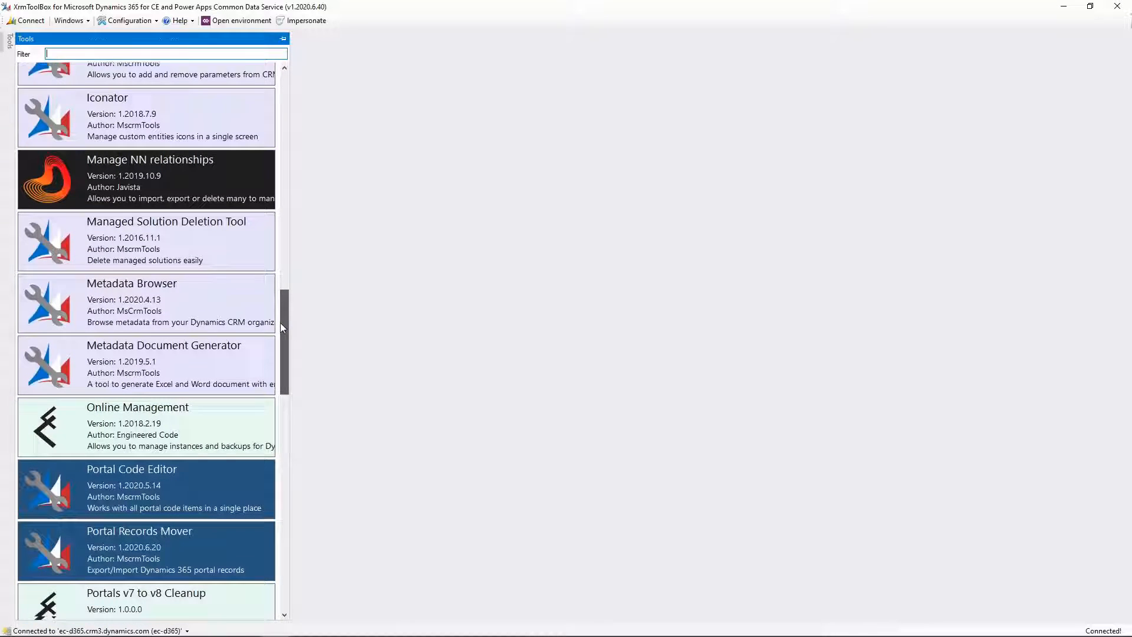
scroll(down, 3)
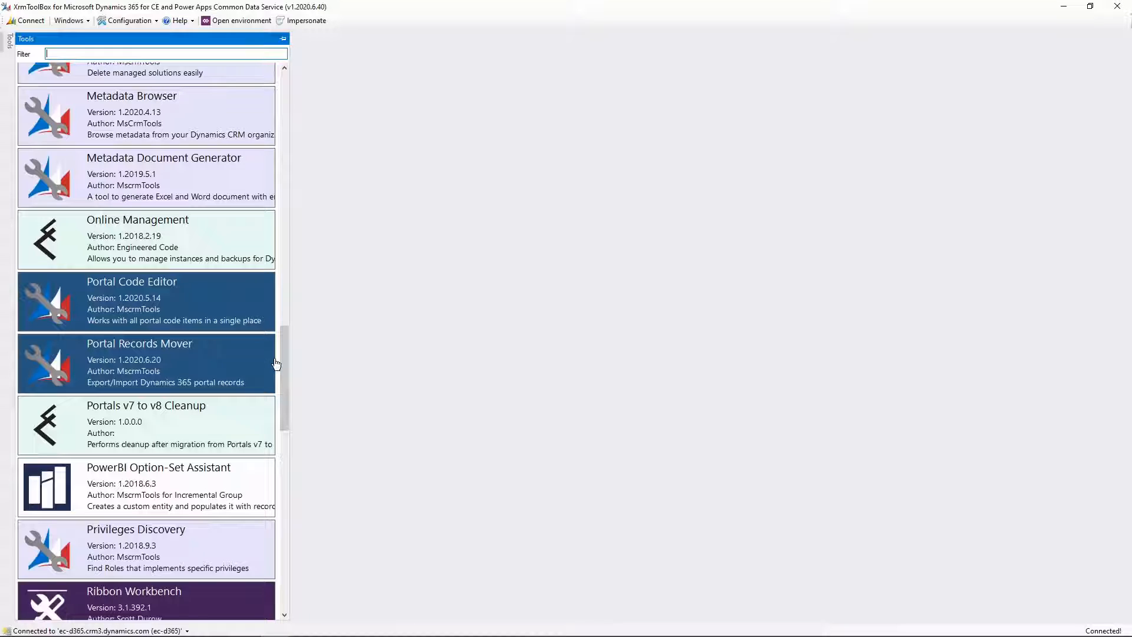
mouse_move(279, 363)
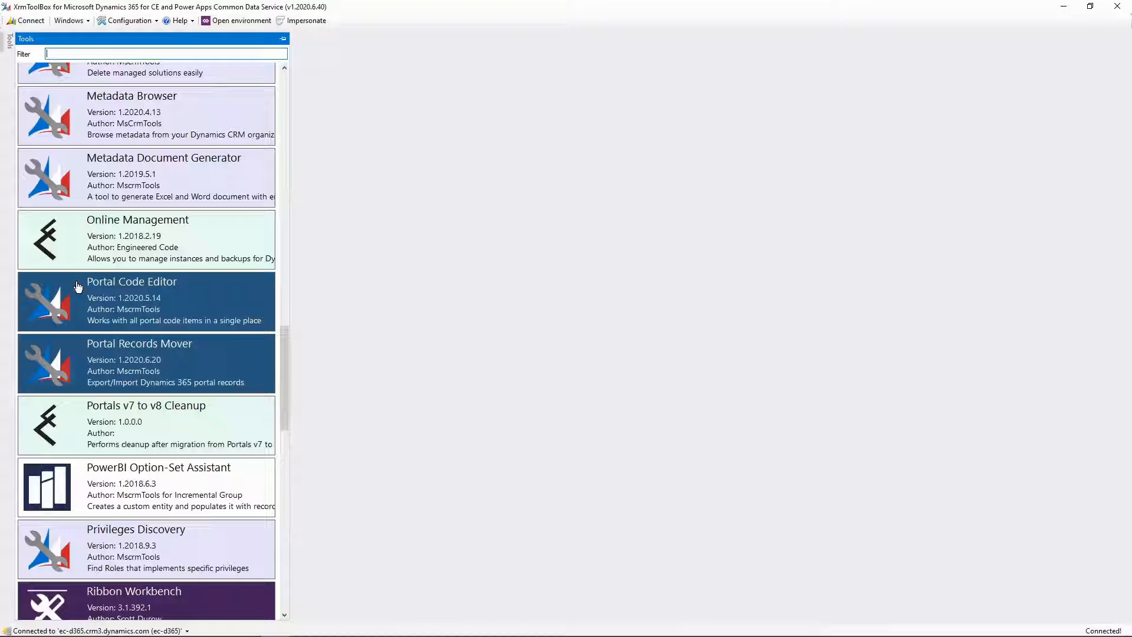
double_click(132, 300)
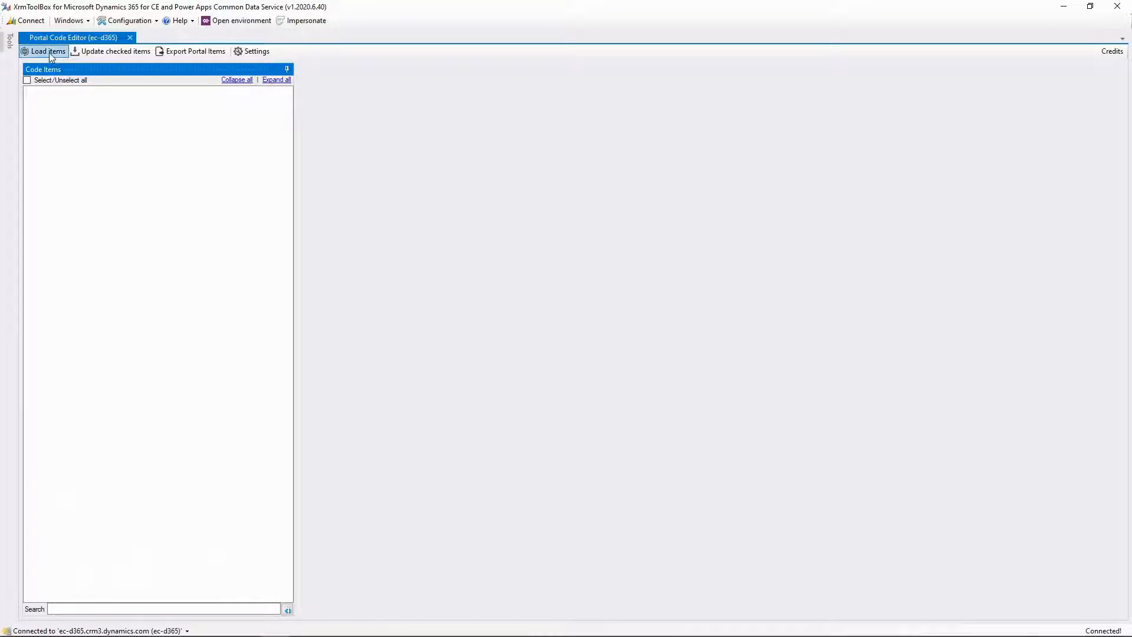
Load the Customer Self-Service portal's code items and list its web pages.
click(47, 51)
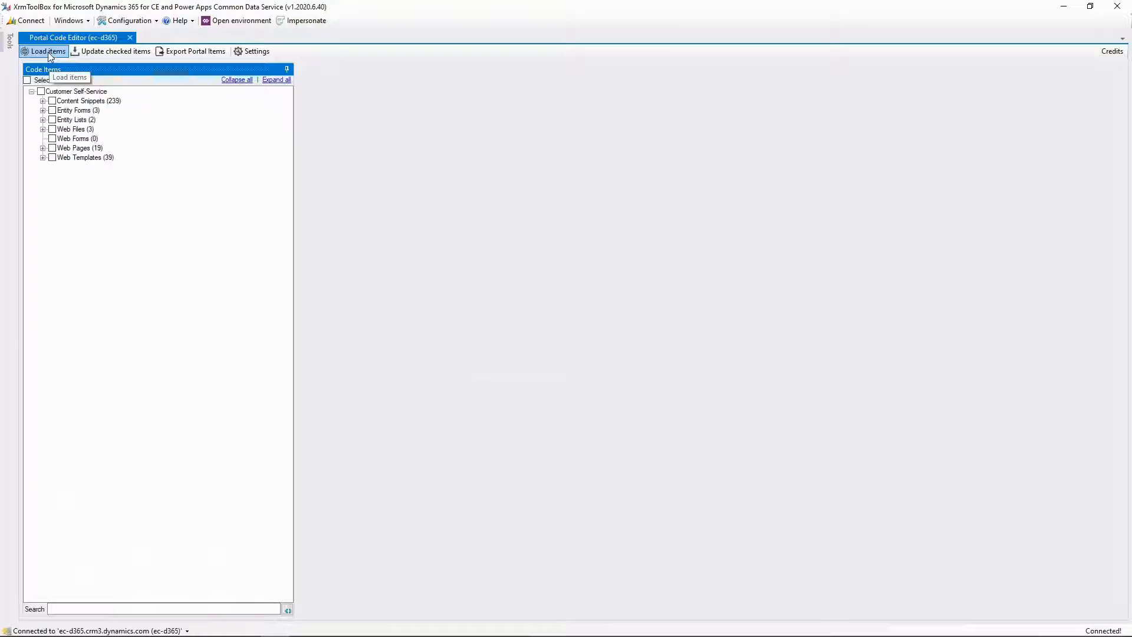
mouse_move(134, 146)
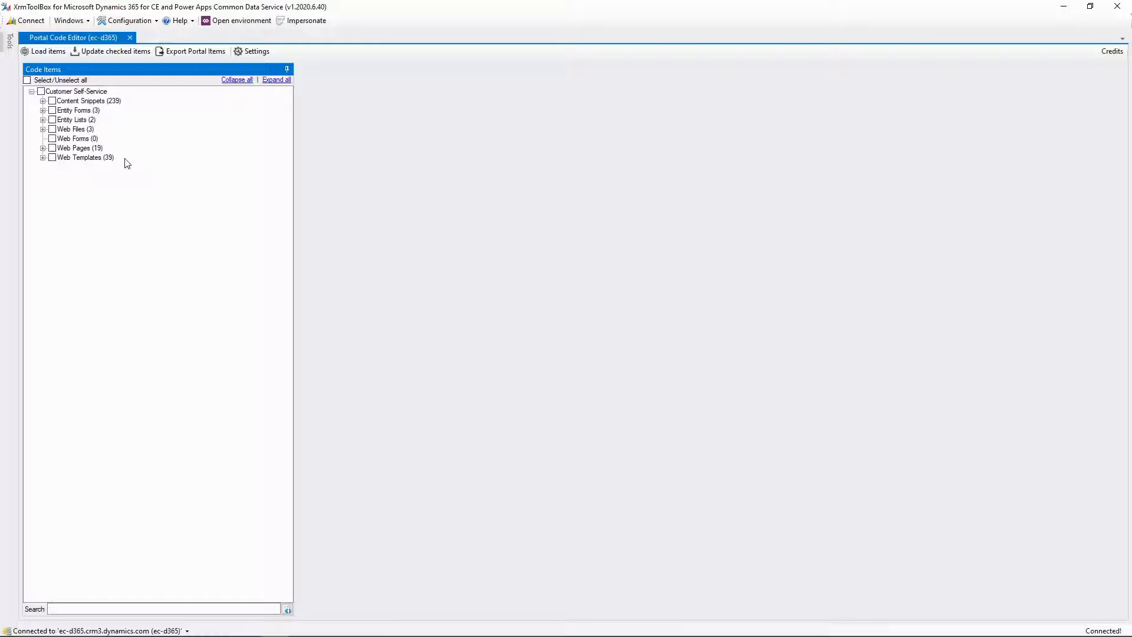
mouse_move(108, 112)
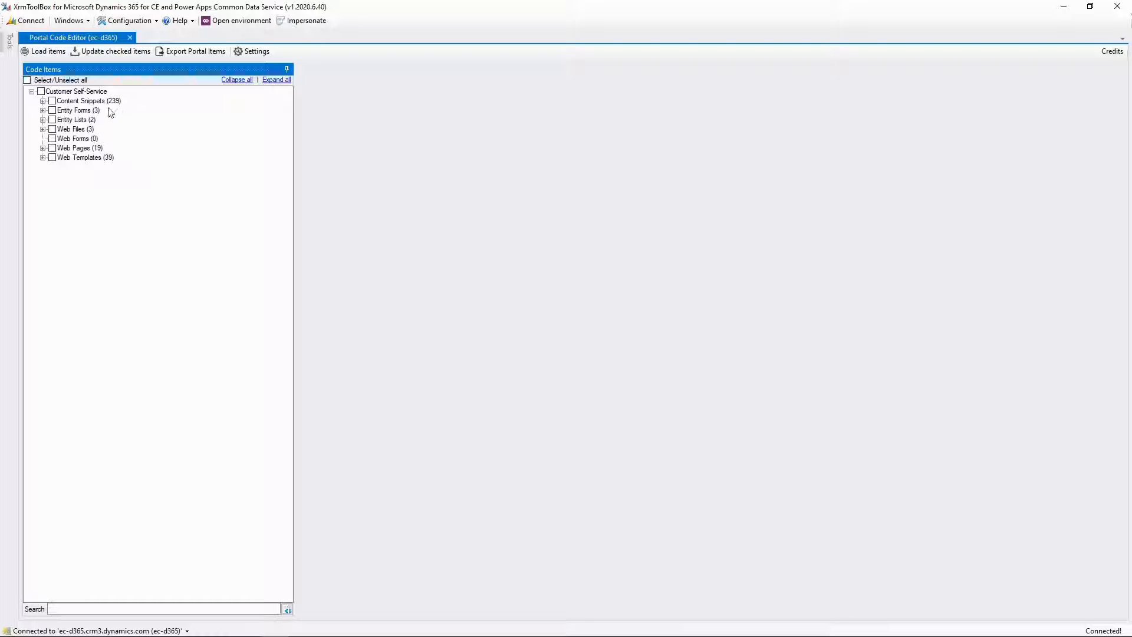
mouse_move(99, 144)
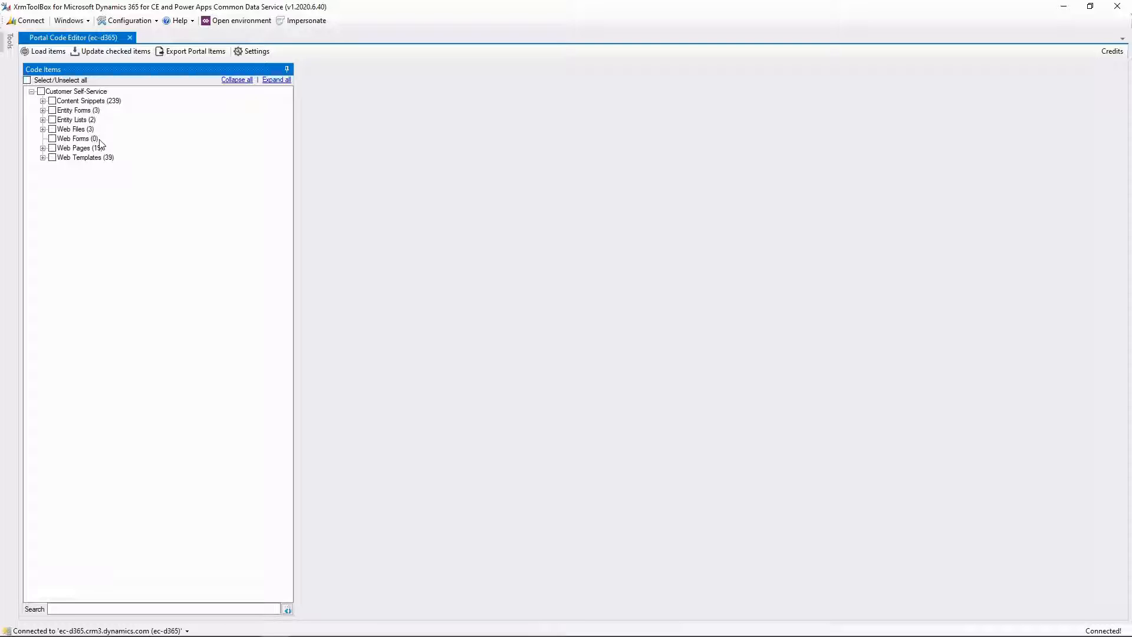
mouse_move(61, 150)
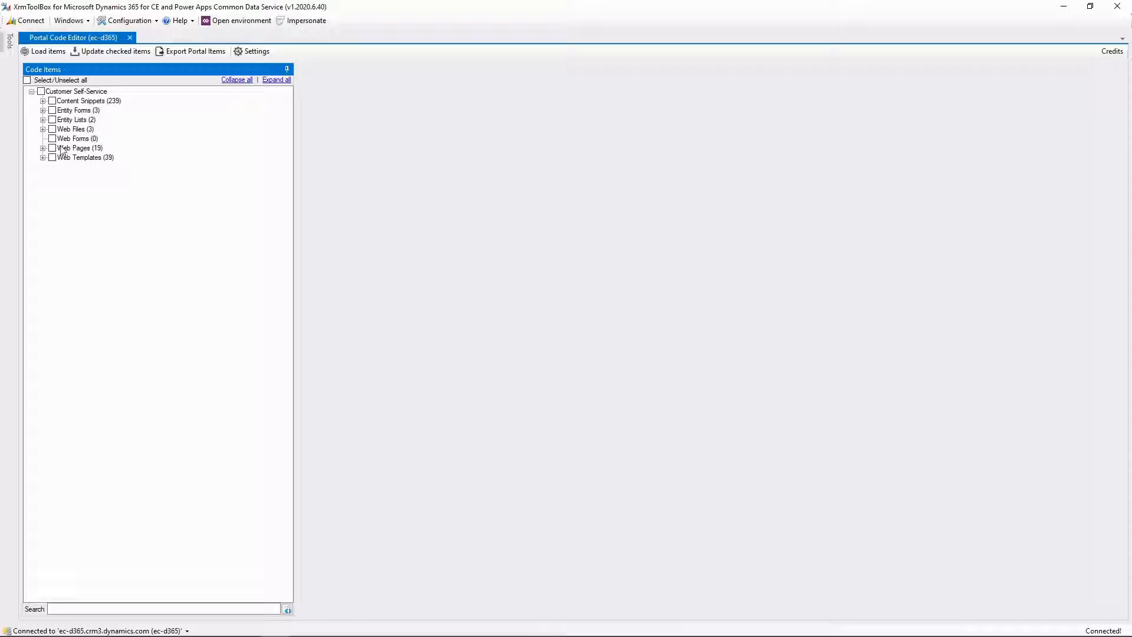
click(42, 149)
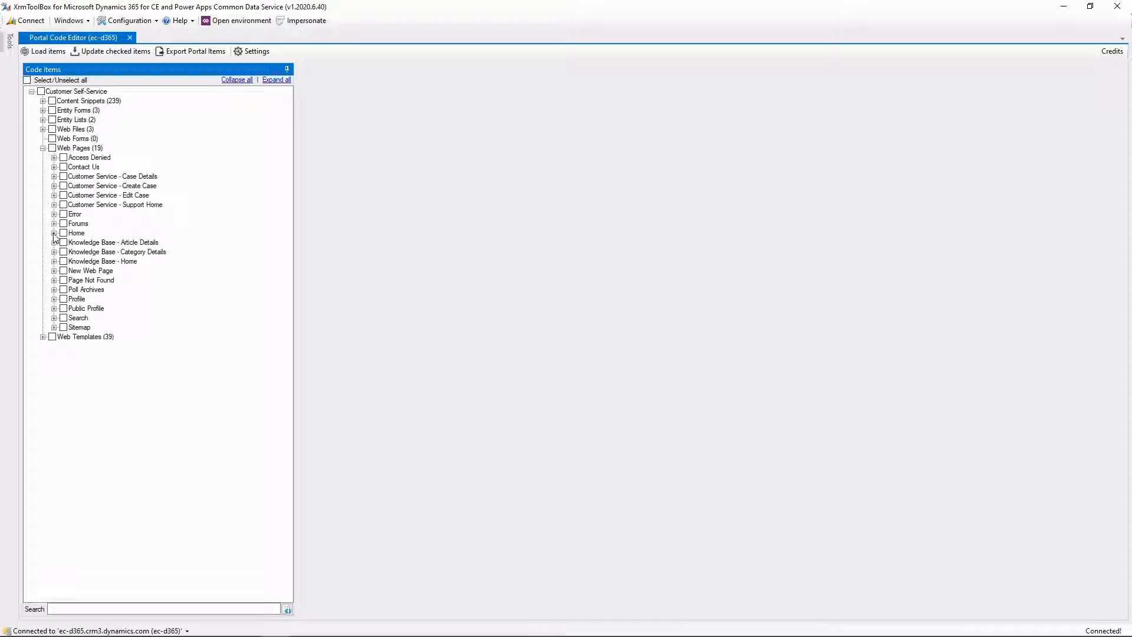
Show the Home page's English content containing the Hello World! paragraph.
click(54, 232)
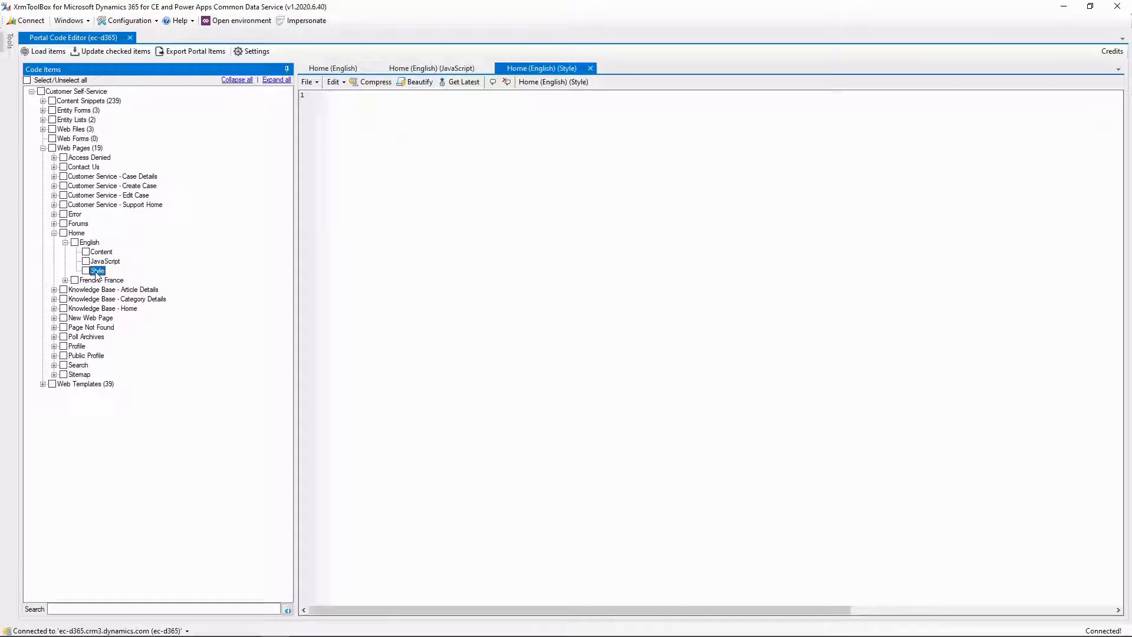
click(333, 68)
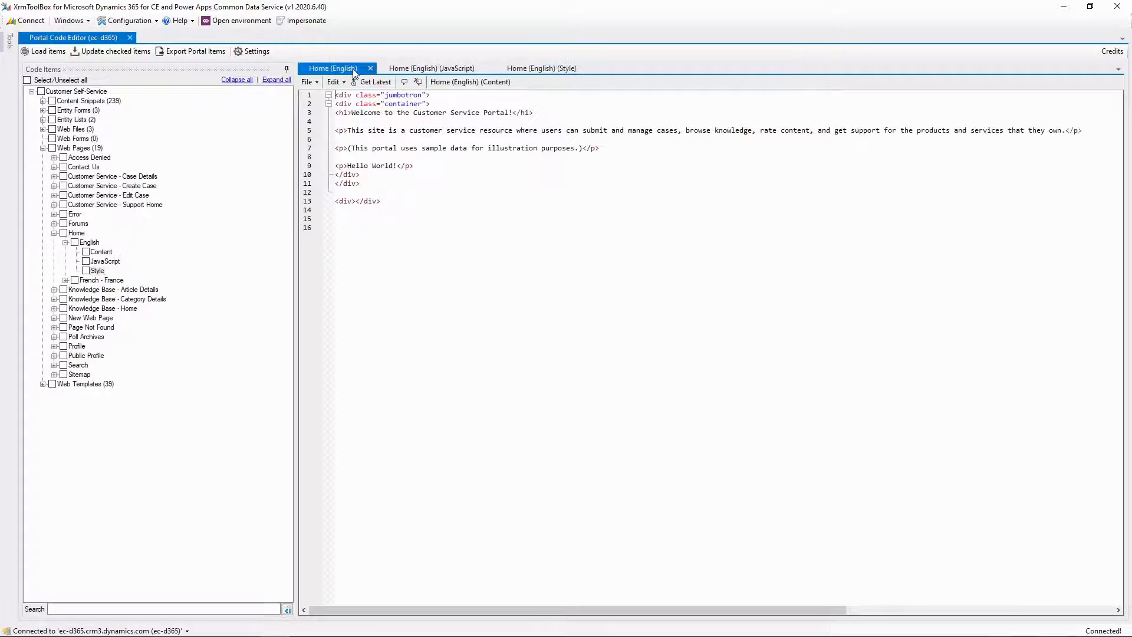
click(414, 165)
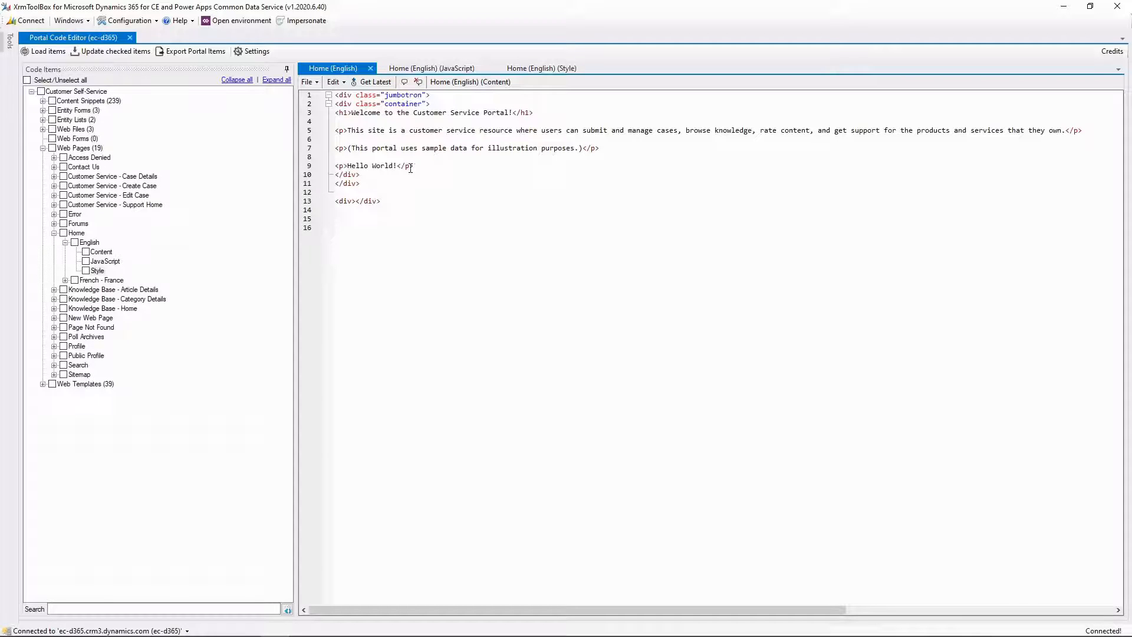
click(44, 128)
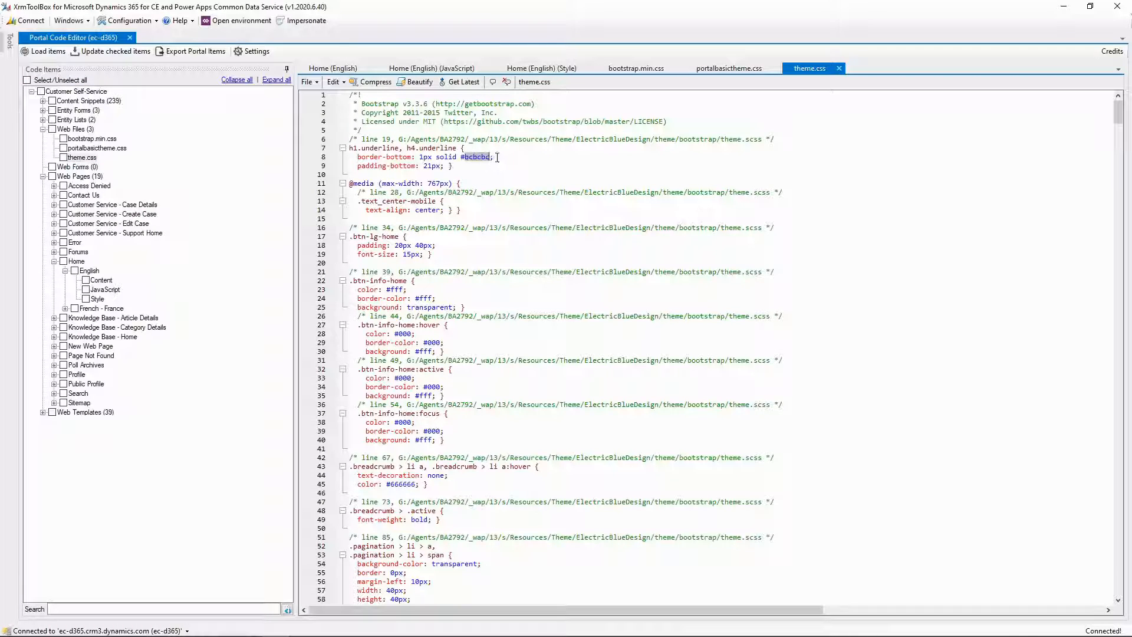
Set the h1.underline border colour in theme.css to #000.
text(#000)
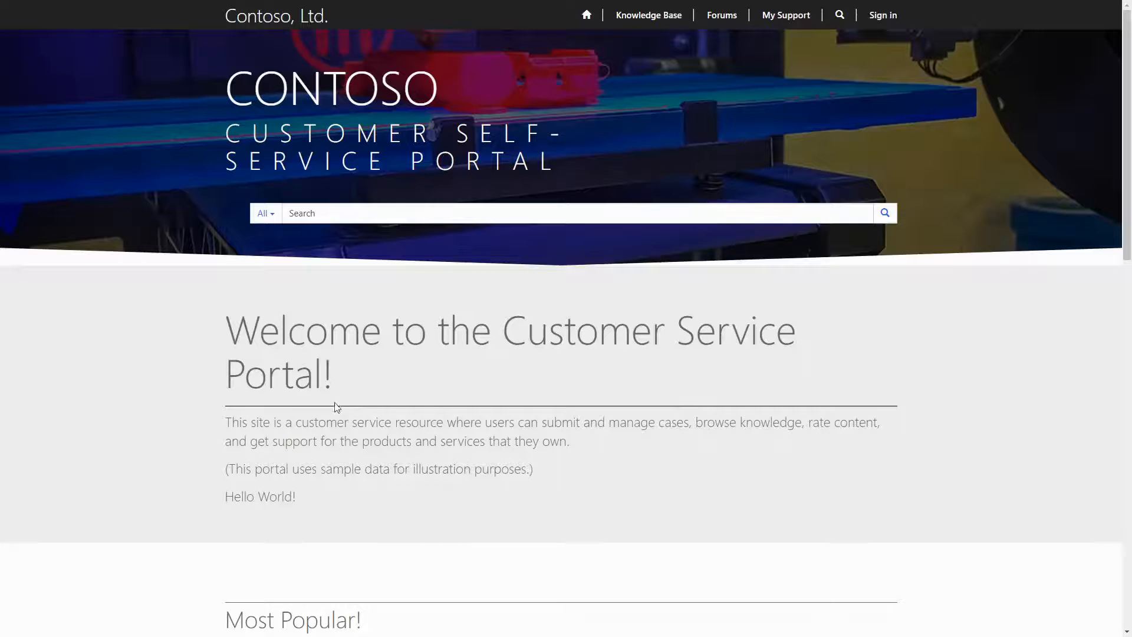
Highlight the Hello World! text on the live Contoso portal home page, then review the page below it.
double_click(259, 496)
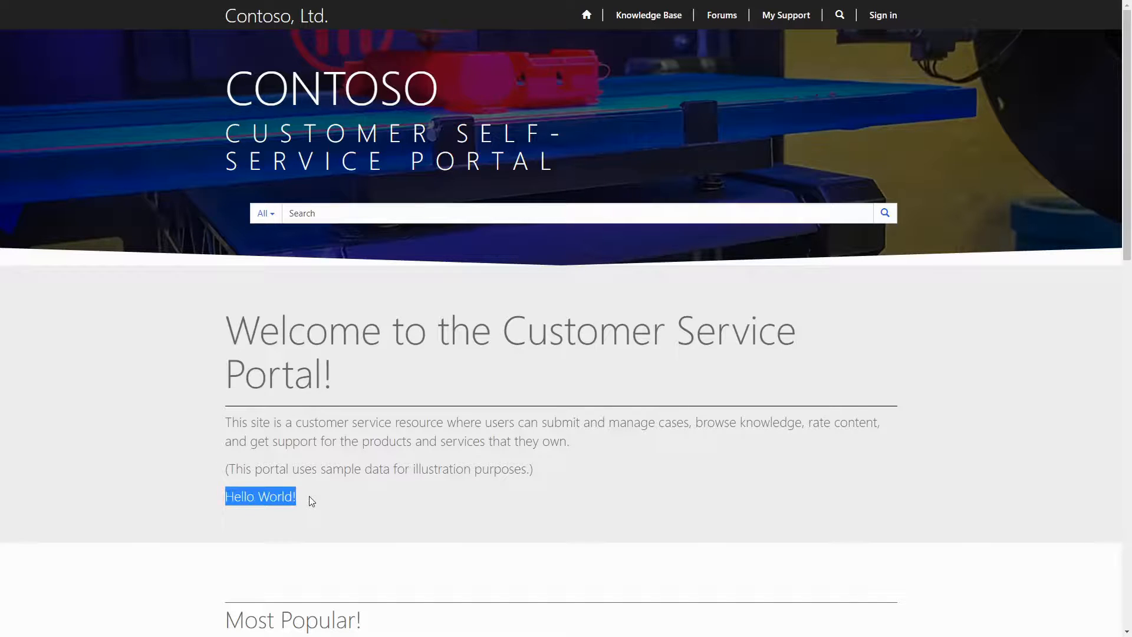
click(310, 500)
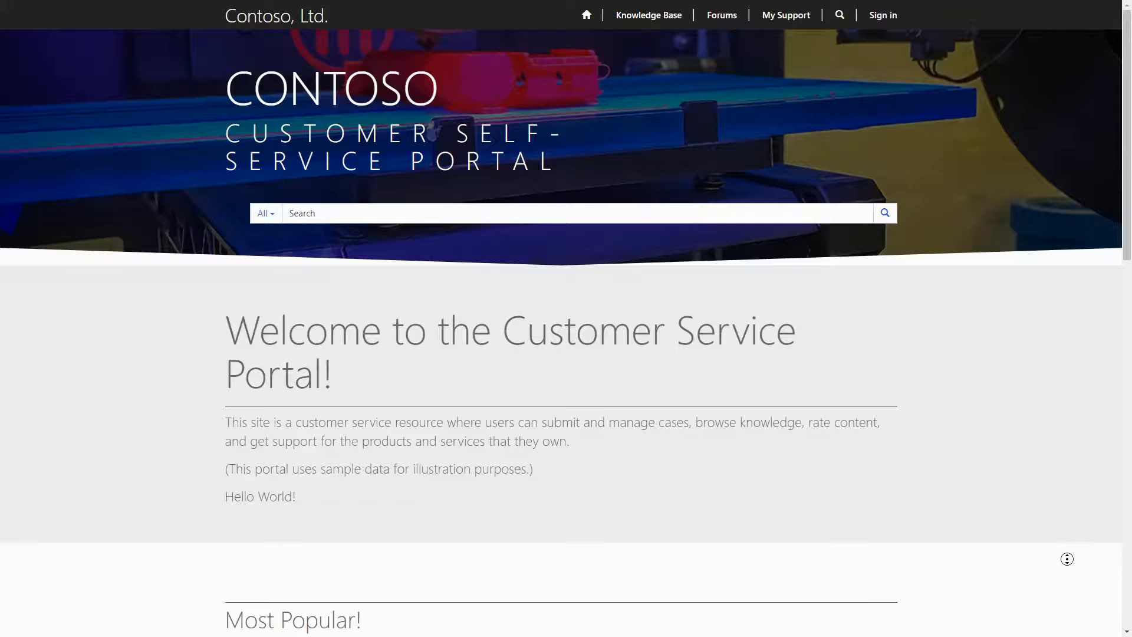
scroll(down, 3)
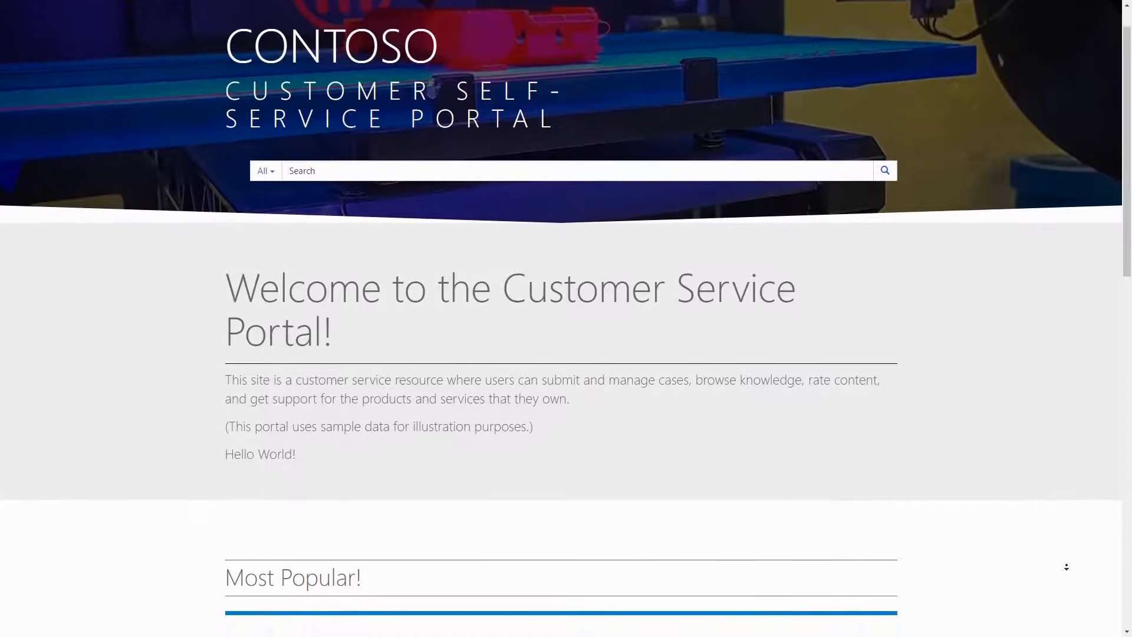
scroll(down, 3)
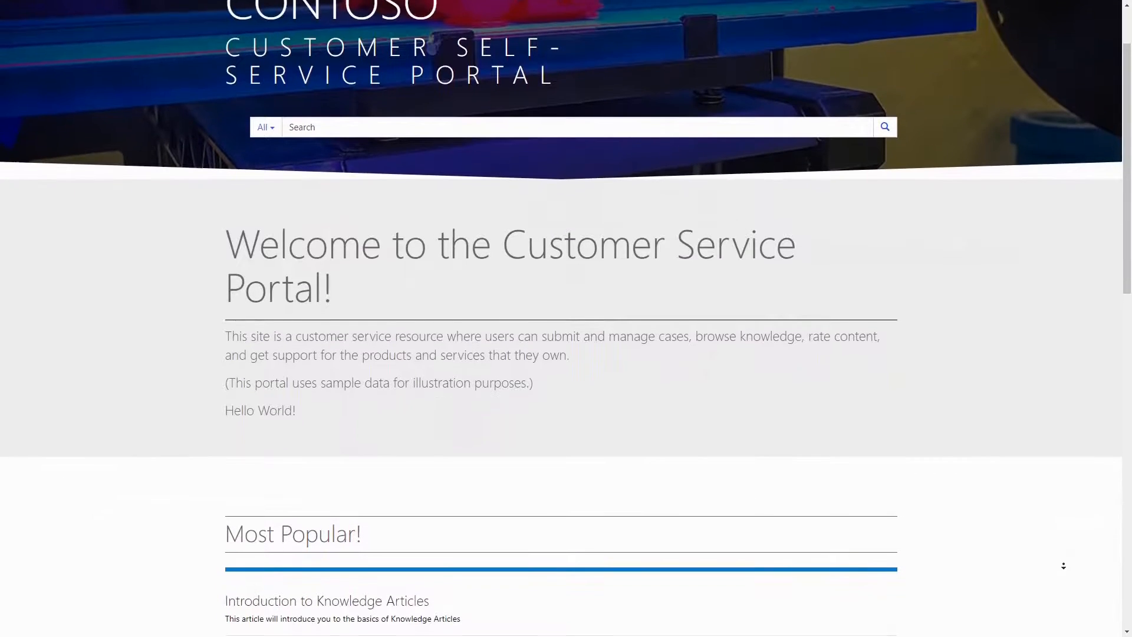